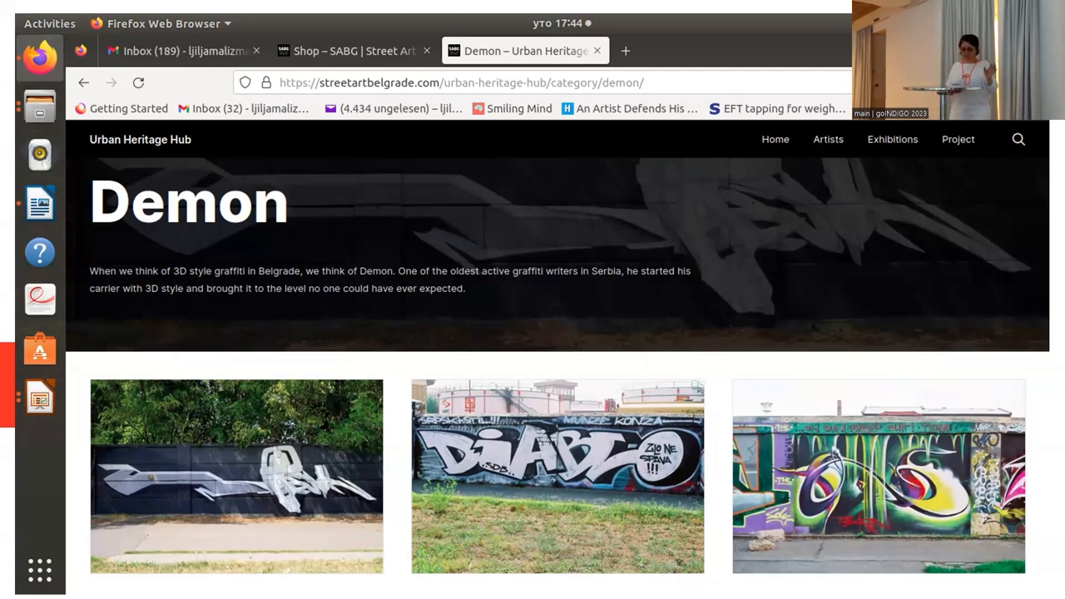
Scroll down the Demon category page toward the artwork thumbnails
scroll("down", 3)
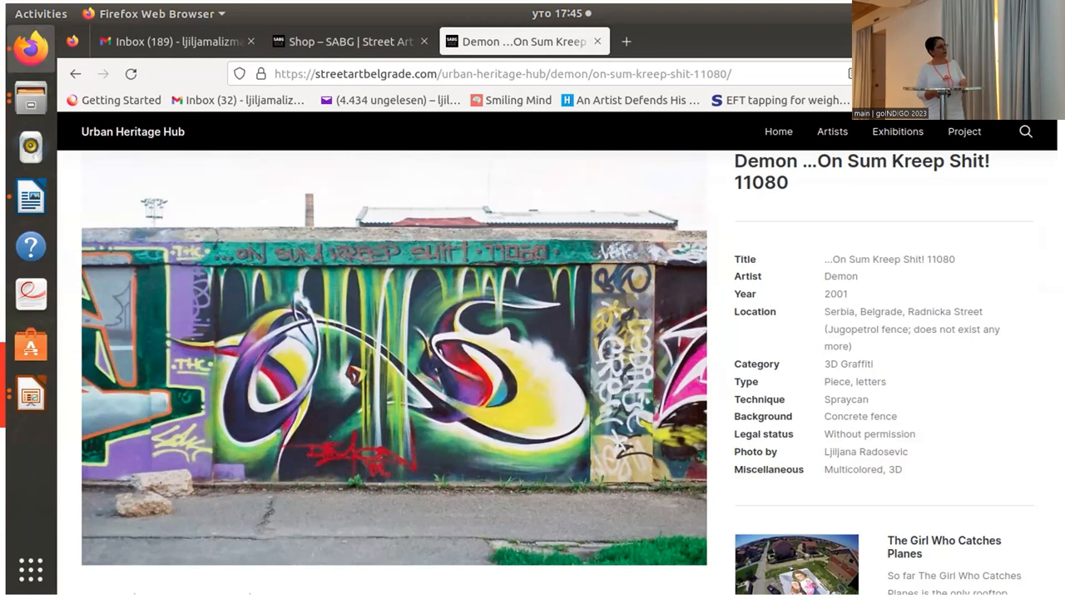
scroll("down", 3)
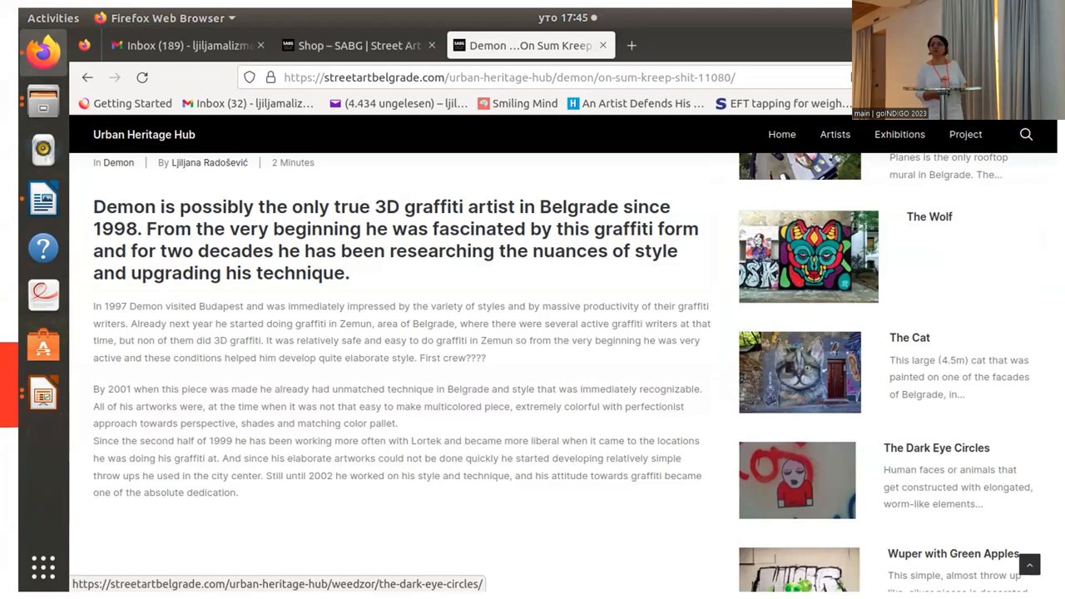
left_click(952, 552)
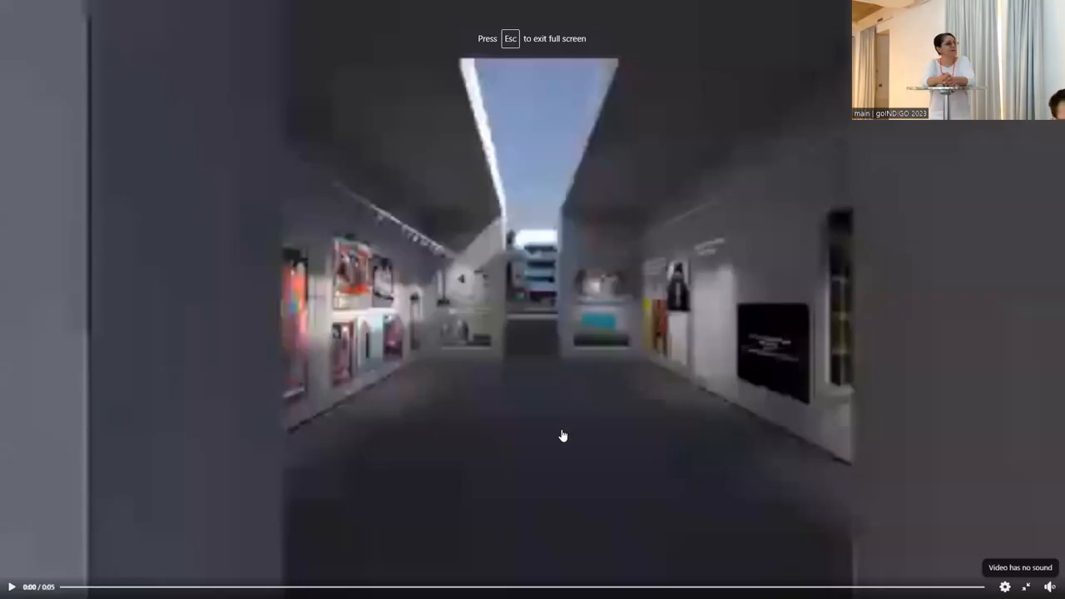
Switch the virtual-reality gallery video to fullscreen and let the corridor tour play
left_click(12, 585)
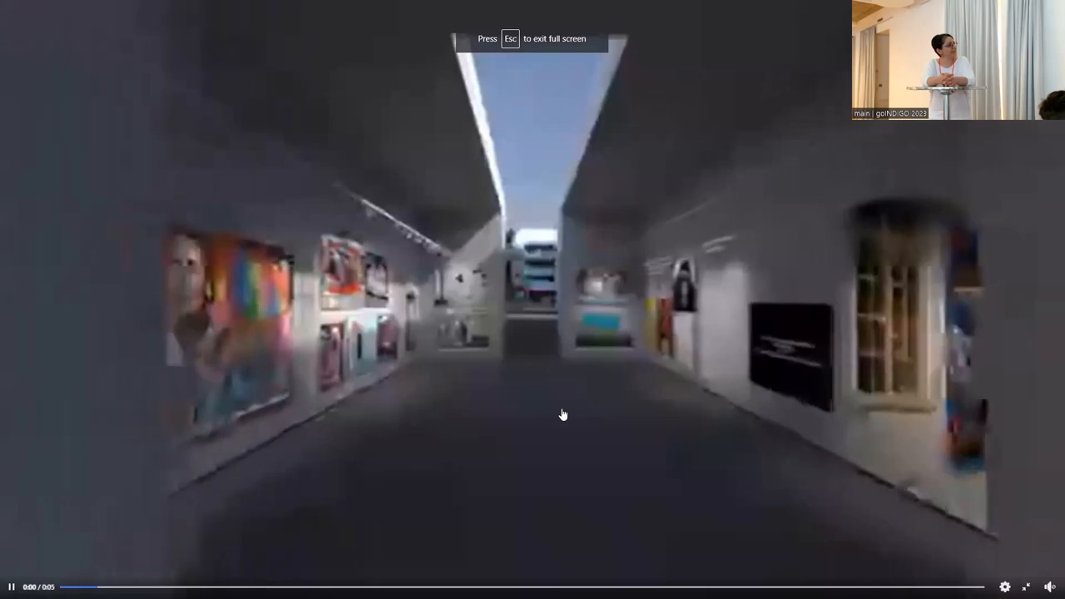